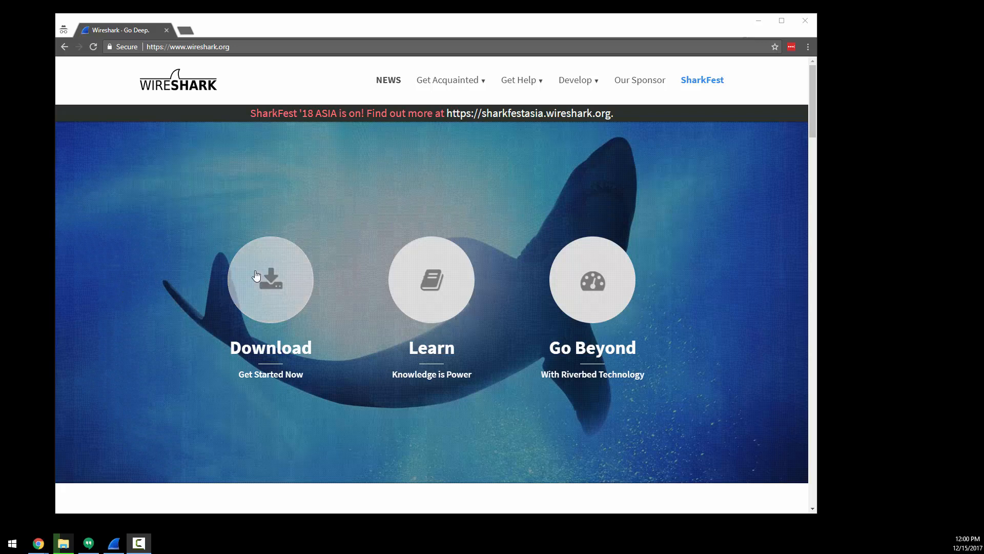
Jump to the Download Wireshark section listing the stable 2.4.3 installers.
{"action": "left_click", "coordinate": [270, 279]}
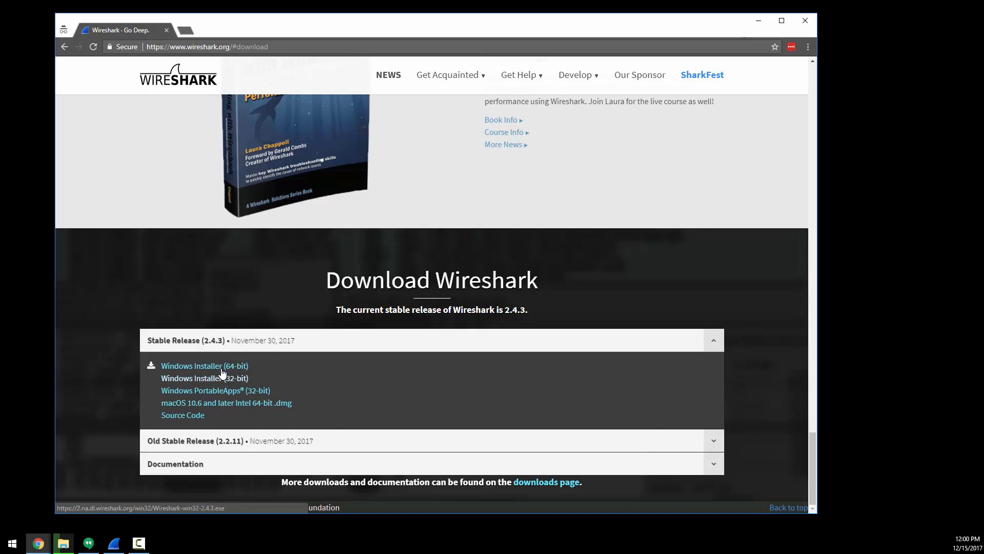
{"action": "mouse_move", "coordinate": [261, 382]}
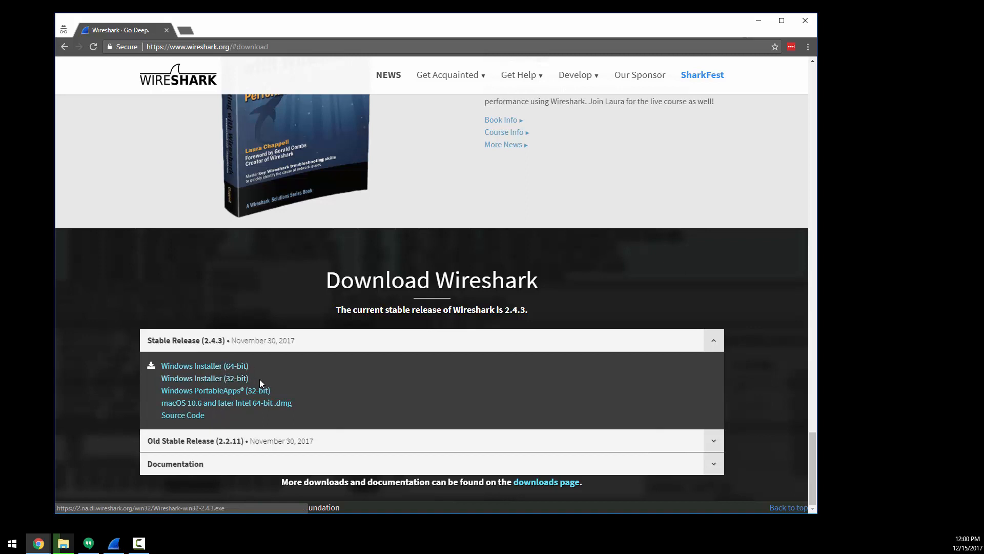
{"action": "mouse_move", "coordinate": [235, 402]}
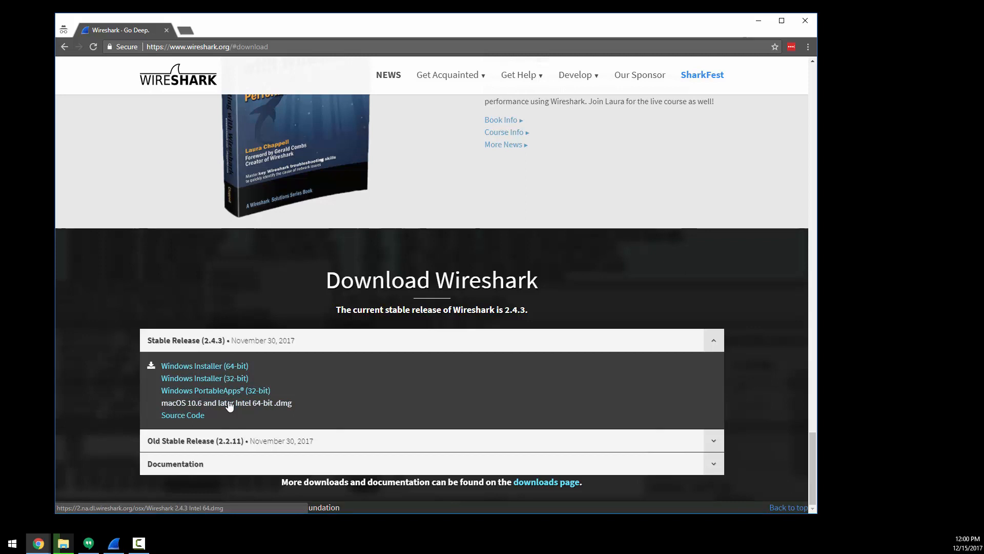
{"action": "mouse_move", "coordinate": [292, 369]}
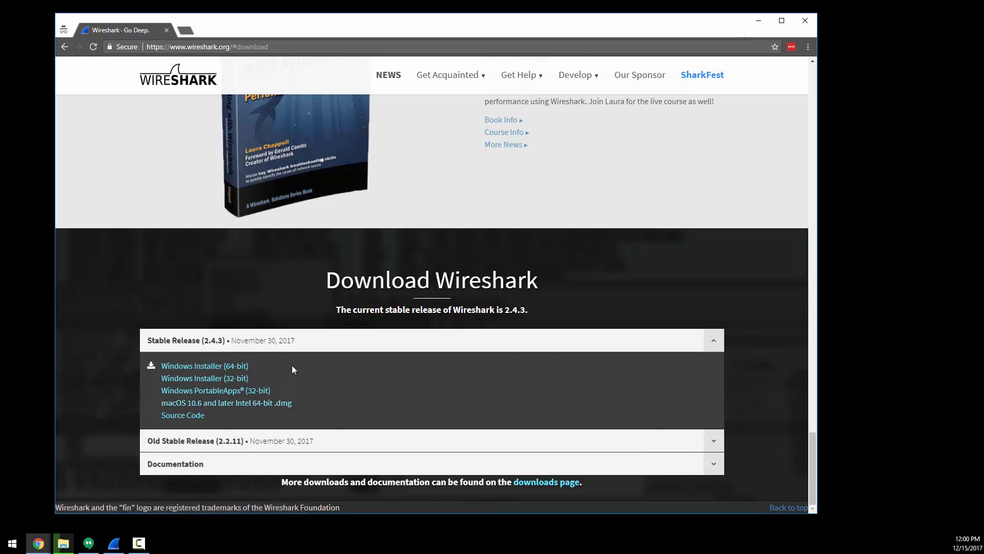
{"action": "mouse_move", "coordinate": [253, 358]}
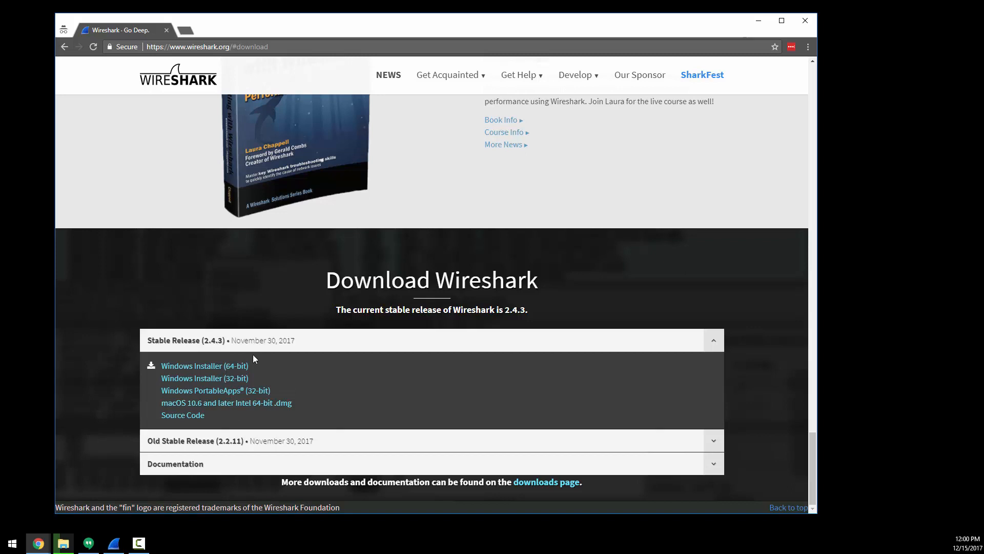
{"action": "mouse_move", "coordinate": [270, 335]}
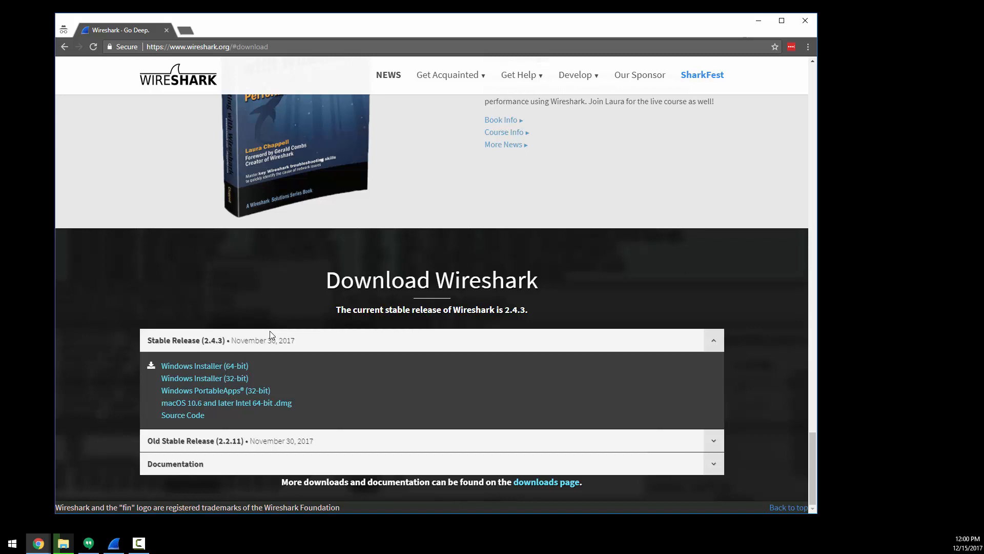
{"action": "mouse_move", "coordinate": [224, 369]}
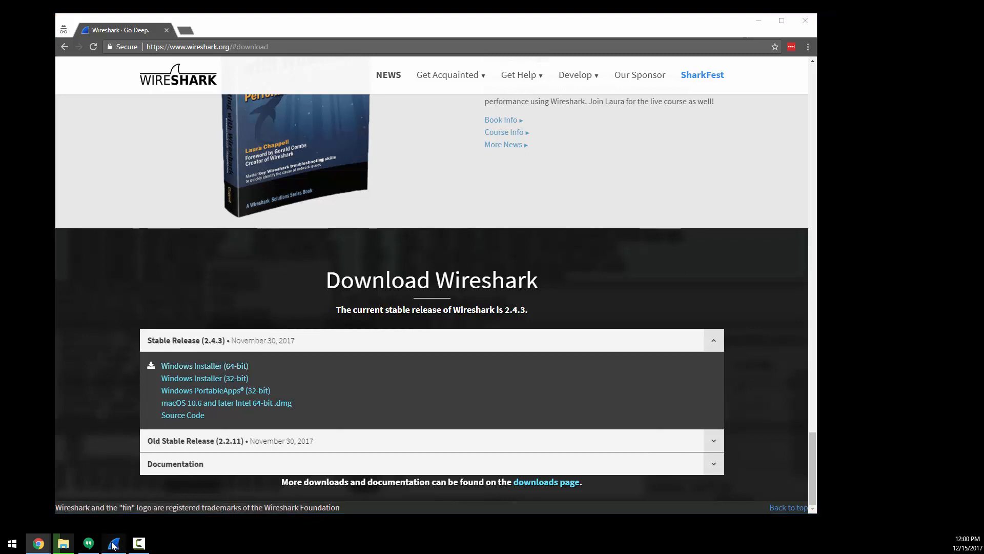
Bring Wireshark to the front and select the Ethernet interface on the welcome screen.
{"action": "left_click", "coordinate": [113, 543]}
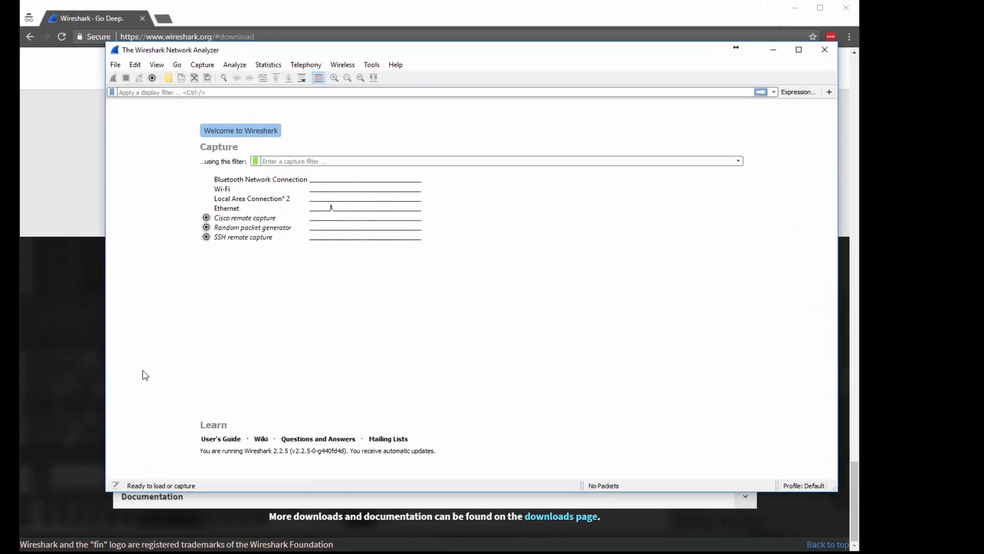
{"action": "left_click", "coordinate": [799, 50]}
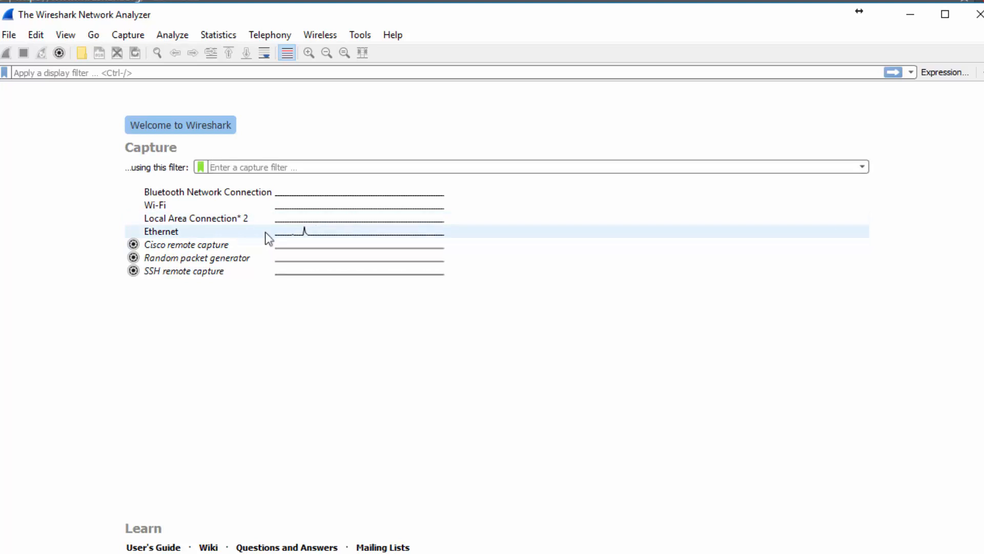
{"action": "mouse_move", "coordinate": [268, 235]}
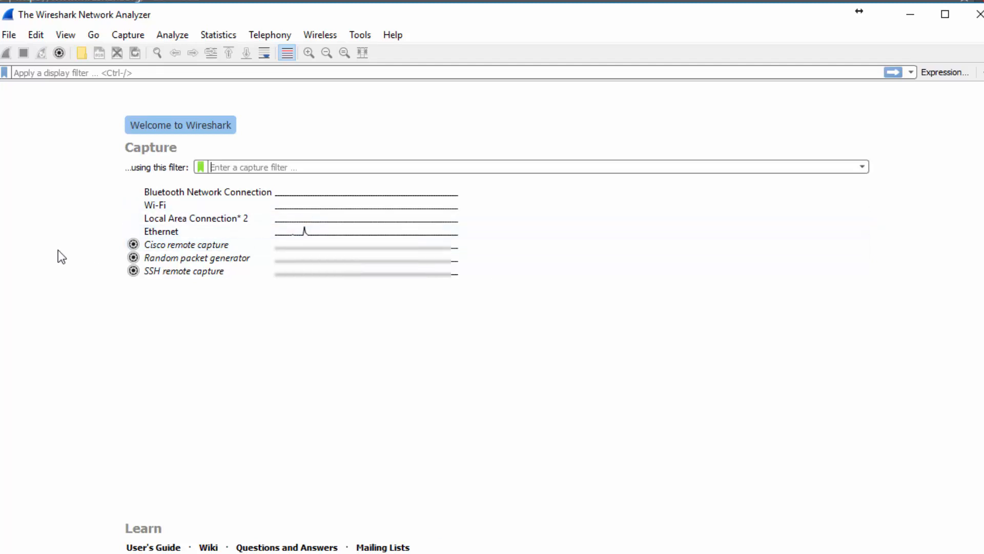
{"action": "left_click", "coordinate": [160, 231]}
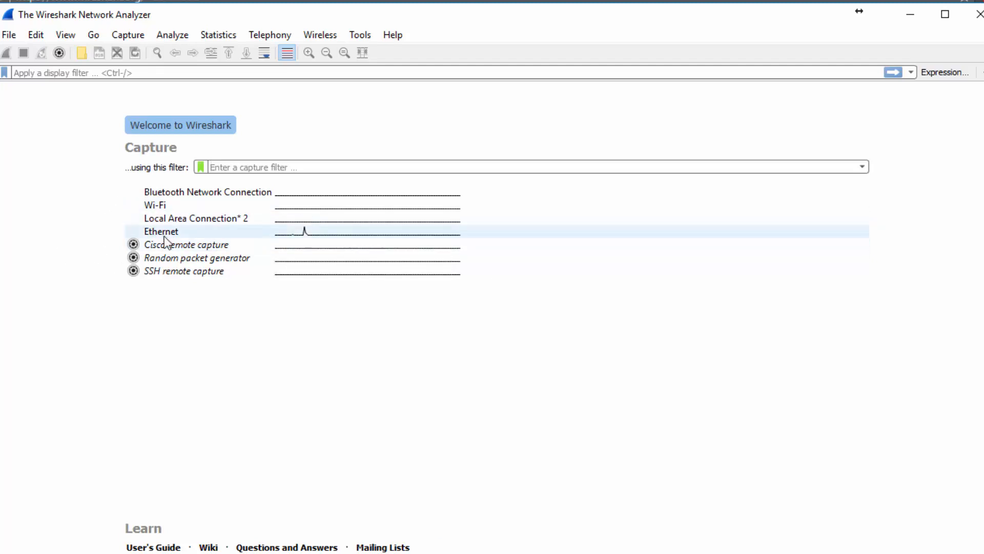
Start a live packet capture on the Ethernet interface.
{"action": "double_click", "coordinate": [160, 231]}
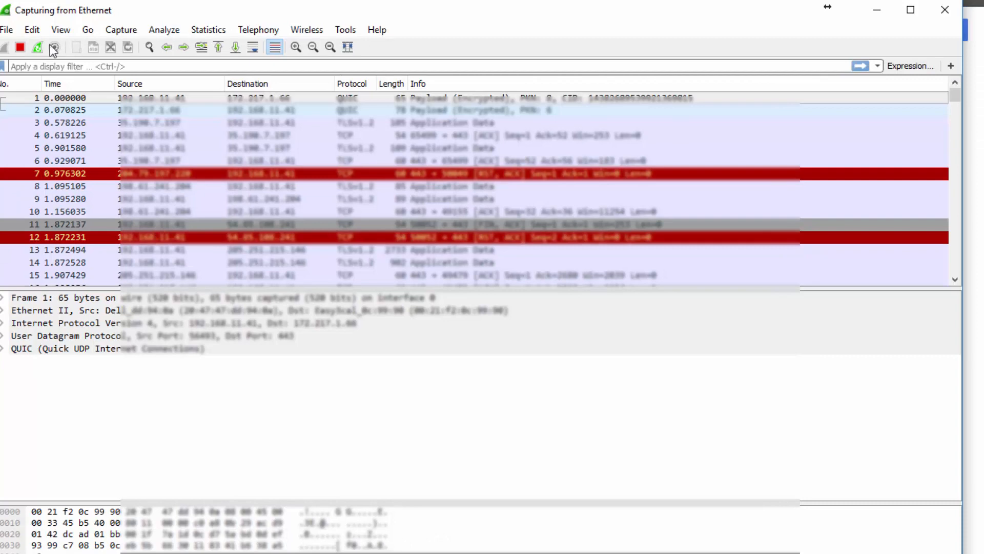
Stop the Ethernet capture and open the File menu to save the trace.
{"action": "left_click", "coordinate": [20, 47]}
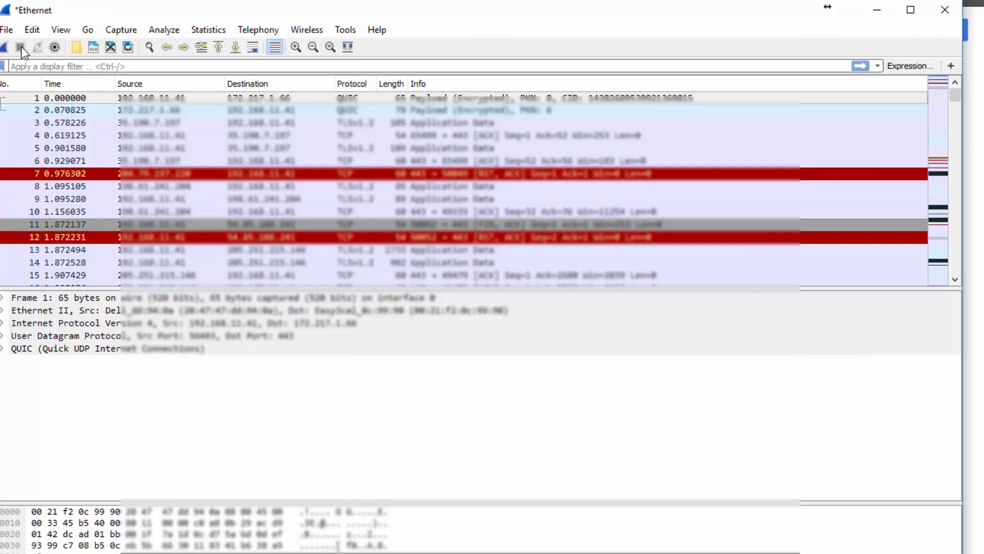
{"action": "left_click", "coordinate": [7, 30]}
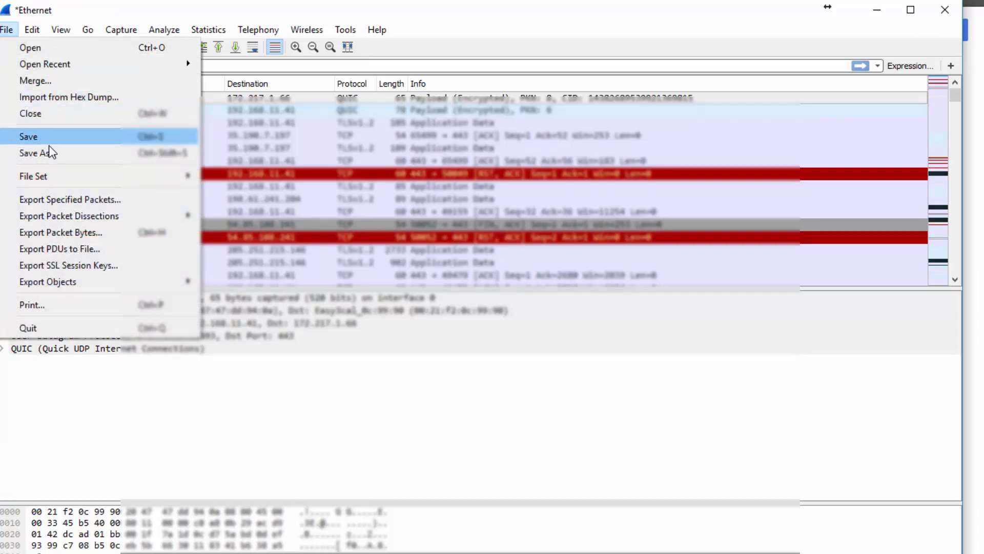
{"action": "mouse_move", "coordinate": [60, 153]}
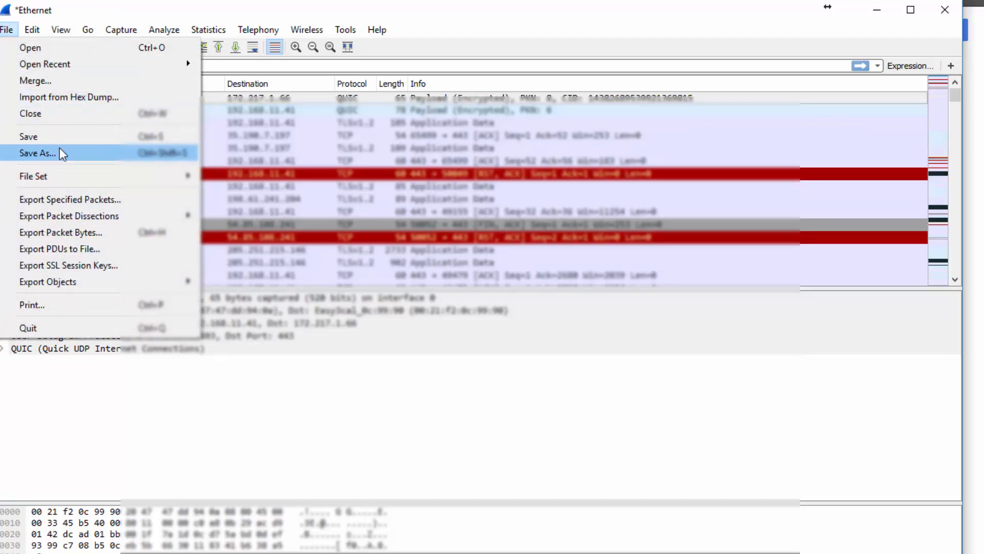